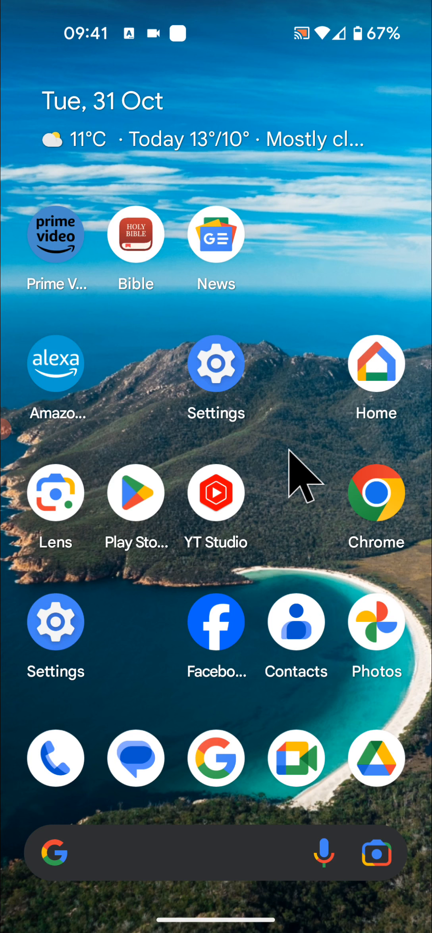
mouse_move(301, 482)
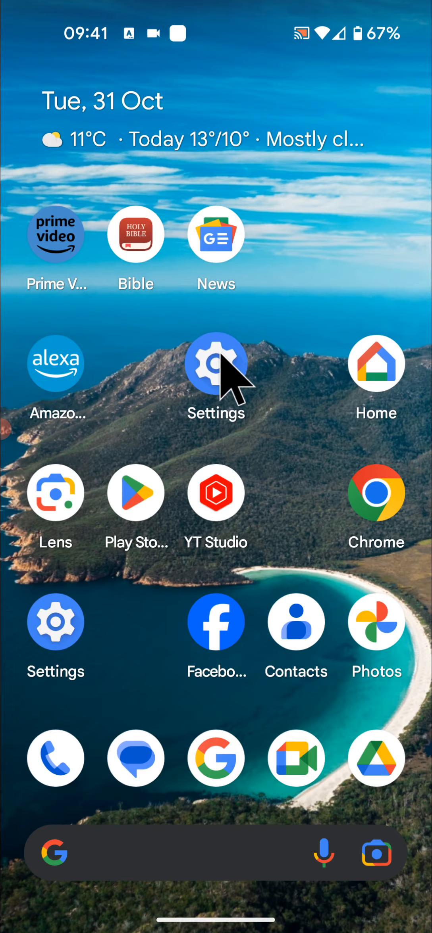
Open Settings and go to the Battery page showing 67% charge.
left_click(216, 364)
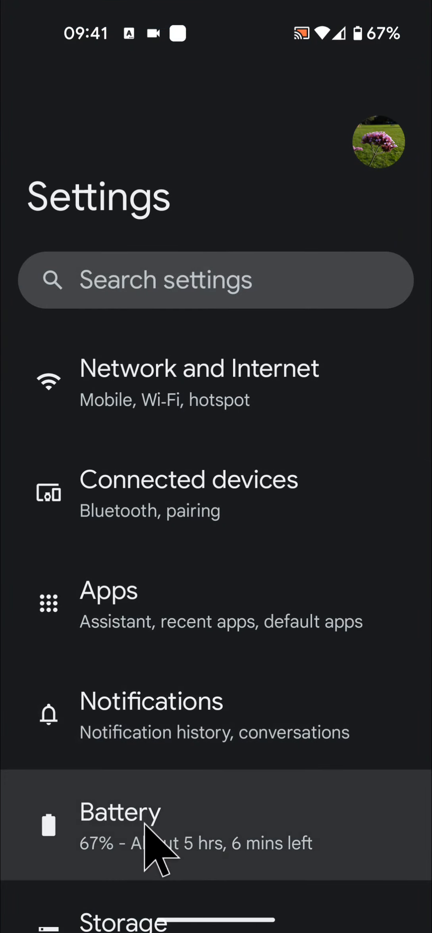
left_click(121, 828)
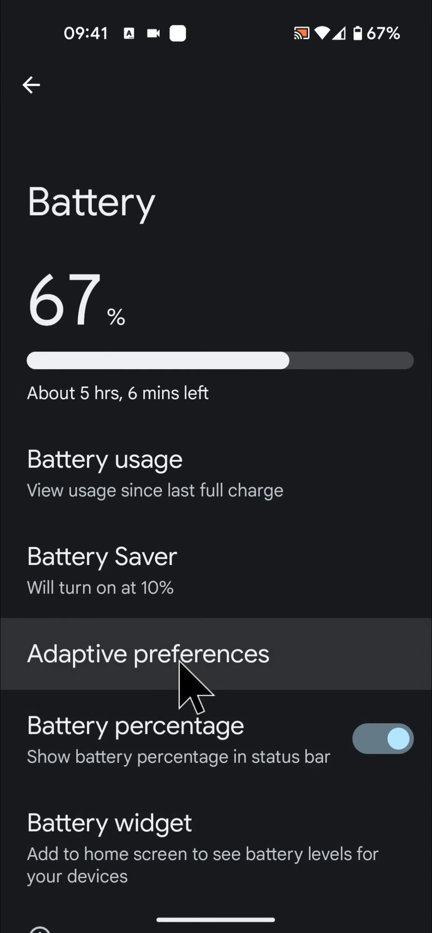
In Adaptive preferences, switch the Adaptive charging toggle off.
left_click(148, 653)
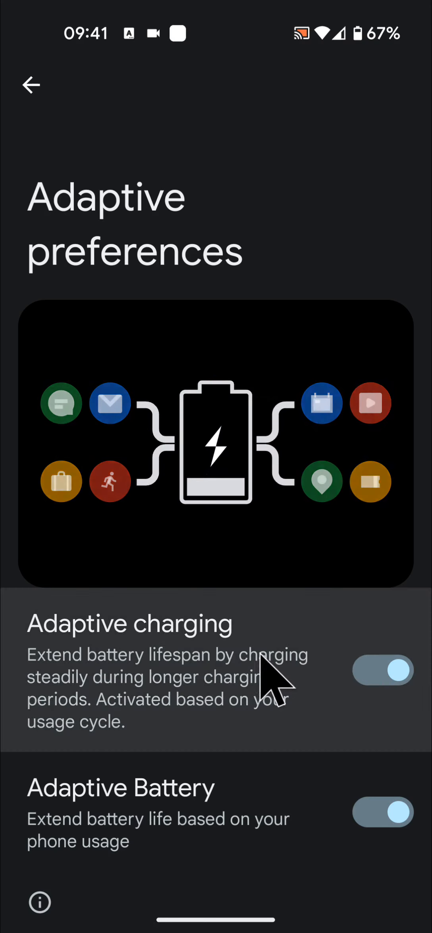
left_click(382, 670)
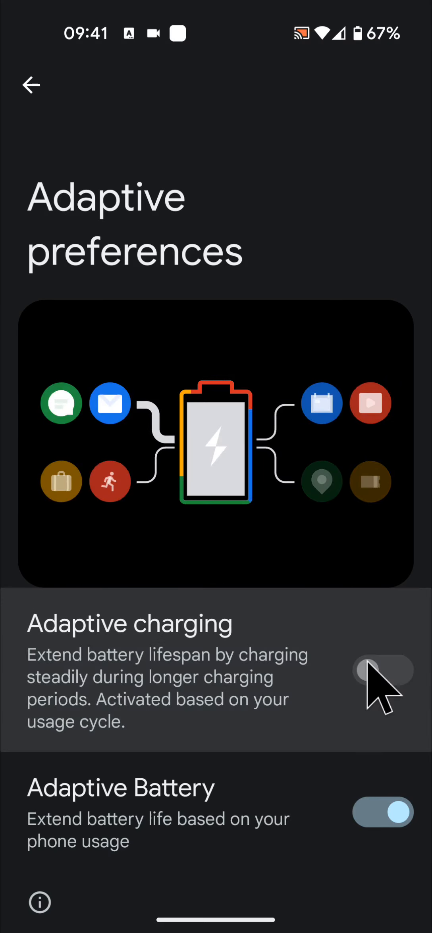